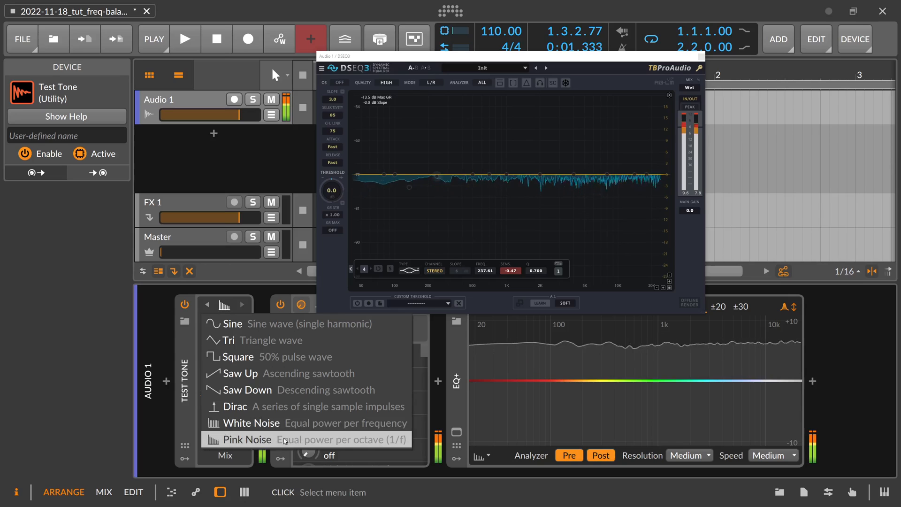
{"action": "mouse_move", "coordinate": [235, 405]}
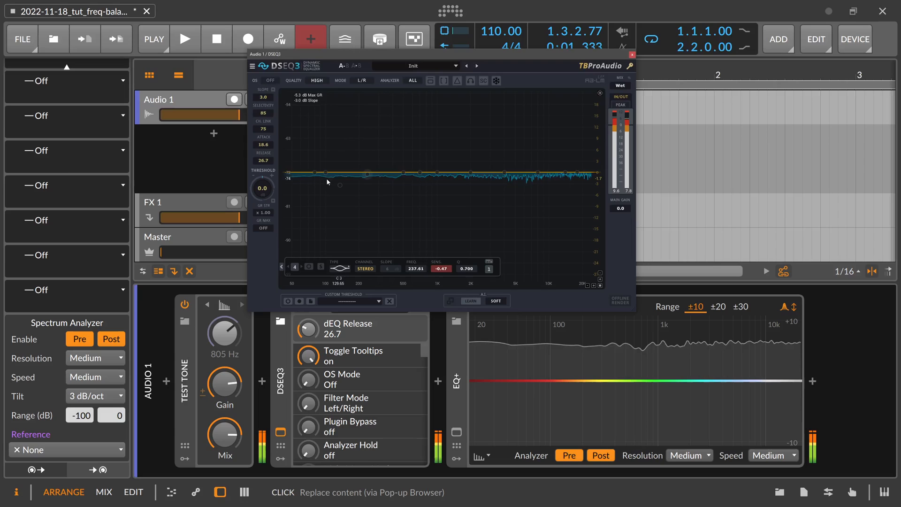
Set DSEQ3 Attack and Release to Fast and pull the threshold down to about -11.8.
{"action": "left_click", "coordinate": [262, 152]}
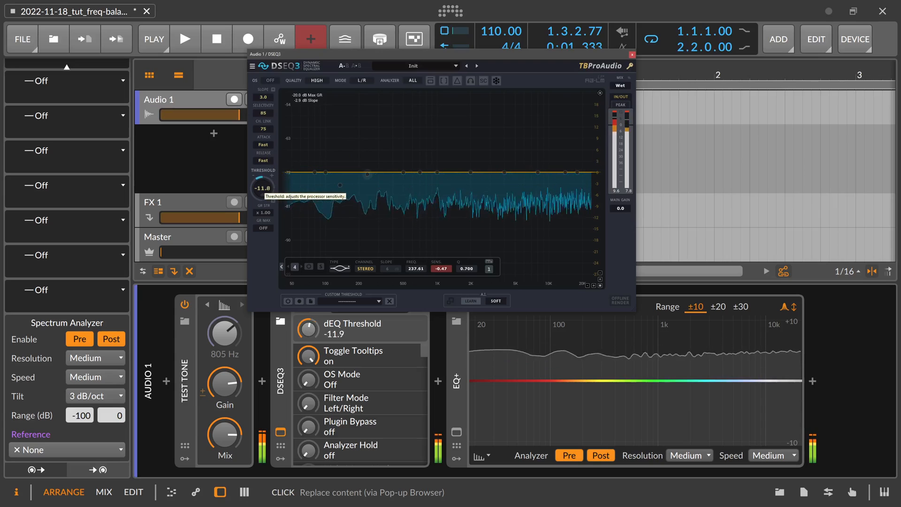
{"action": "left_click_drag", "start_coordinate": [262, 188], "coordinate": [262, 195]}
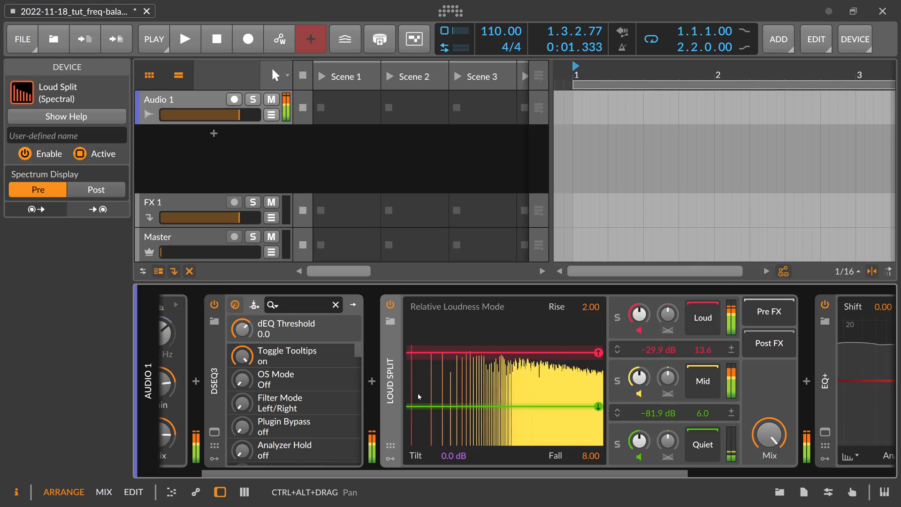
{"action": "mouse_move", "coordinate": [519, 327]}
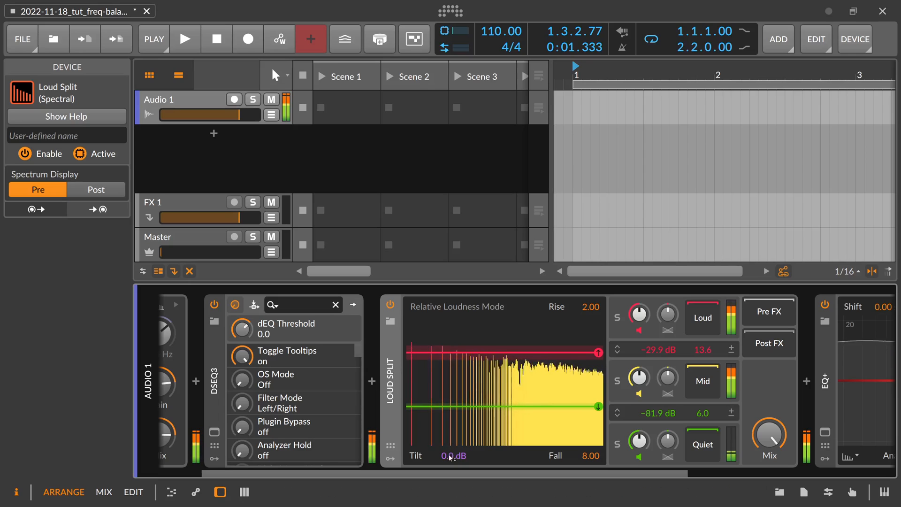
Set Loud Split's spectrum Tilt to +3.0 dB.
{"action": "left_click", "coordinate": [453, 455]}
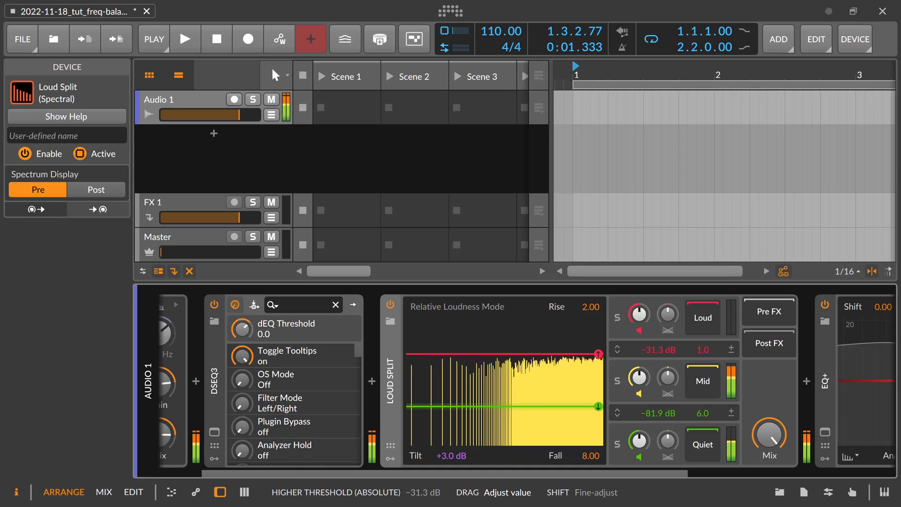
Lower the Loud threshold to -35.0 dB, then bring it back up to -30.6 dB.
{"action": "left_click_drag", "start_coordinate": [598, 351], "coordinate": [600, 355]}
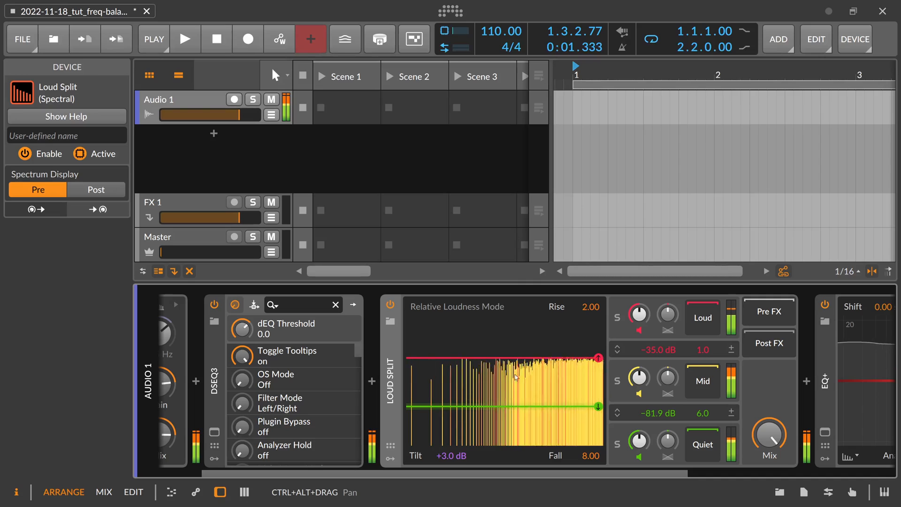
{"action": "mouse_move", "coordinate": [562, 384]}
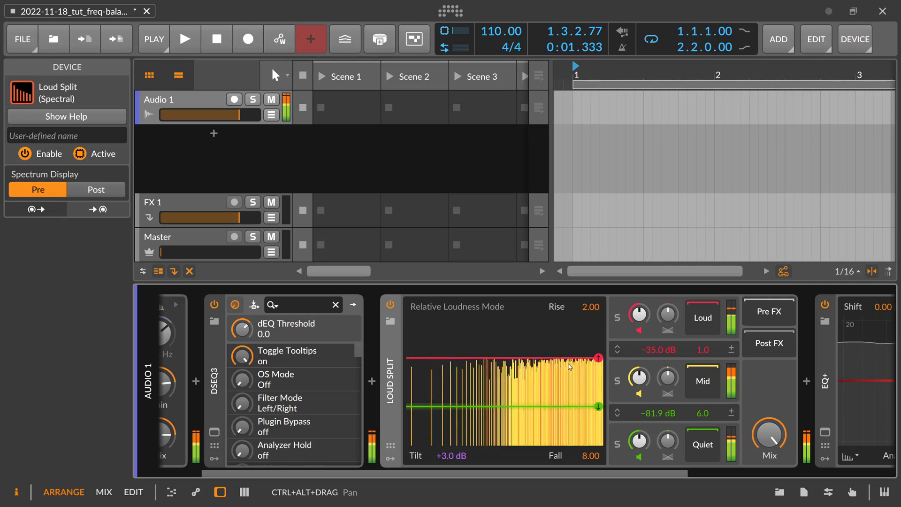
{"action": "left_click_drag", "start_coordinate": [599, 358], "coordinate": [599, 365]}
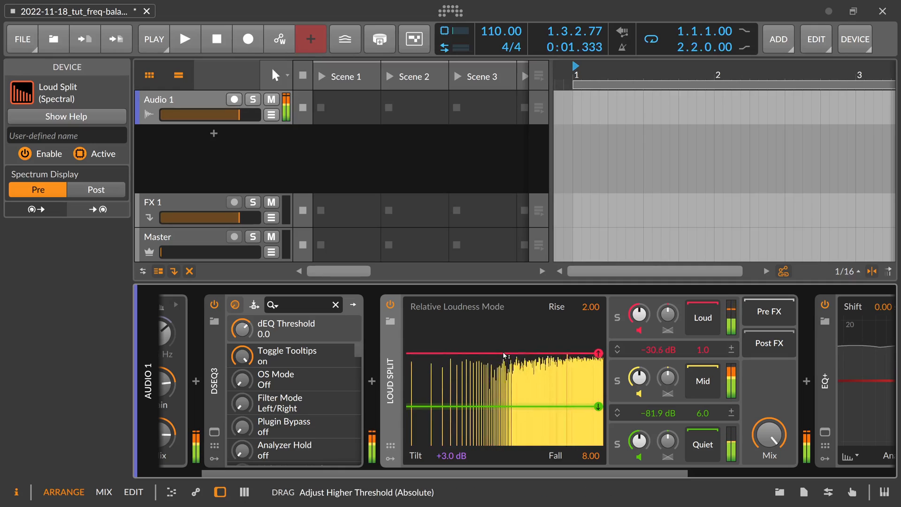
Lower the Loud Split Loud threshold to -36.0 dB.
{"action": "left_click_drag", "start_coordinate": [504, 354], "coordinate": [505, 358]}
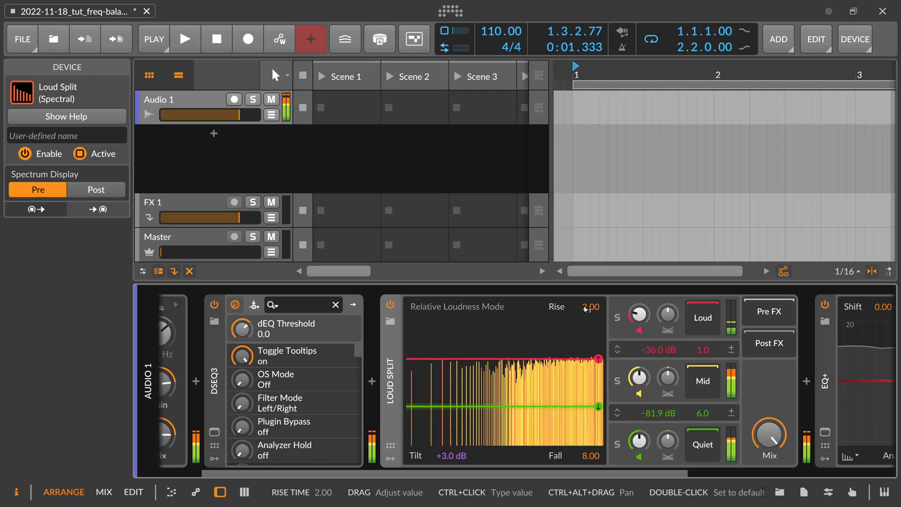
Raise the Loud Split Rise time from 2.00 to 5.27 or more.
{"action": "left_click_drag", "start_coordinate": [589, 305], "coordinate": [589, 293]}
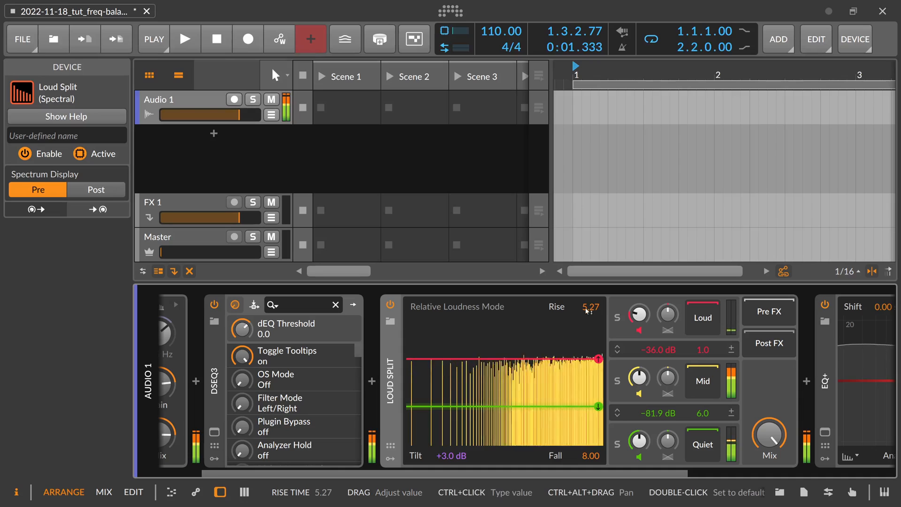
{"action": "left_click_drag", "start_coordinate": [589, 455], "coordinate": [589, 456]}
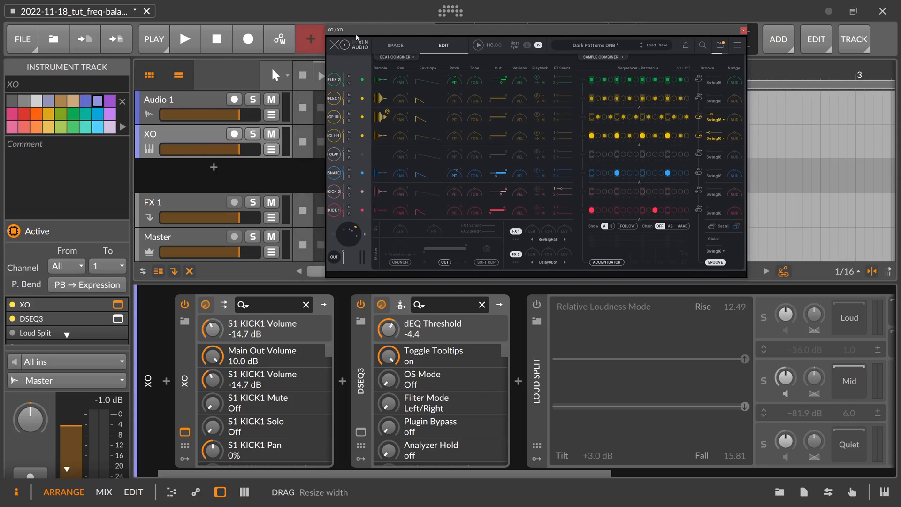
Select the XO drum track to view its XO plugin, DSEQ3 and Loud Split chain.
{"action": "left_click", "coordinate": [185, 39]}
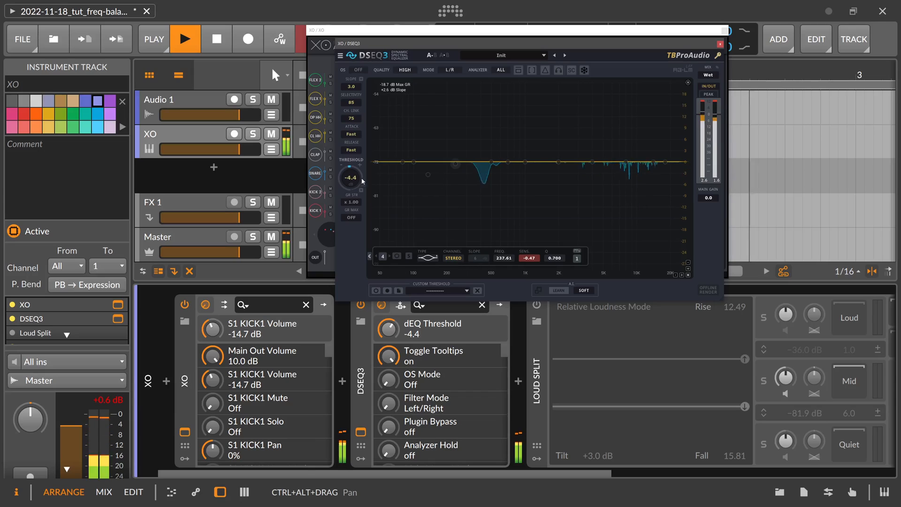
Adjust DSEQ3's threshold on the drums, ending raised at -10.5 dB.
{"action": "left_click_drag", "start_coordinate": [350, 178], "coordinate": [350, 195]}
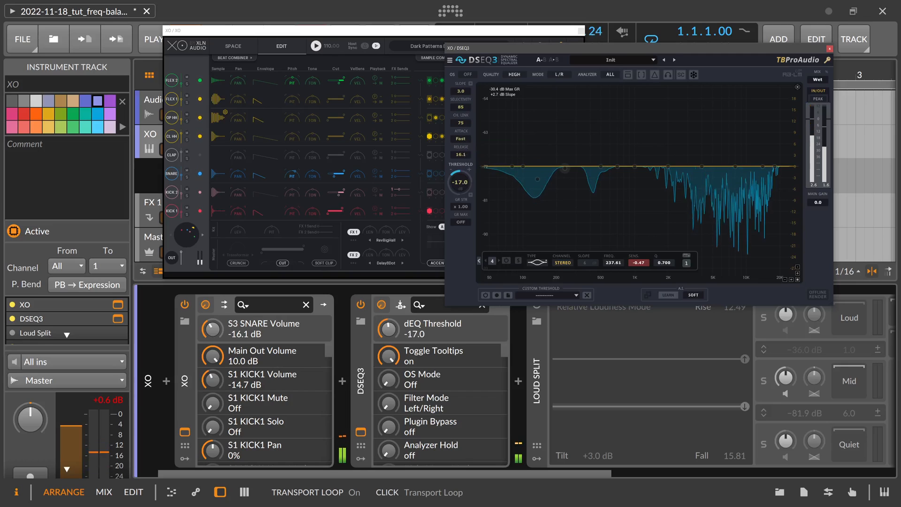
{"action": "left_click_drag", "start_coordinate": [459, 182], "coordinate": [459, 195]}
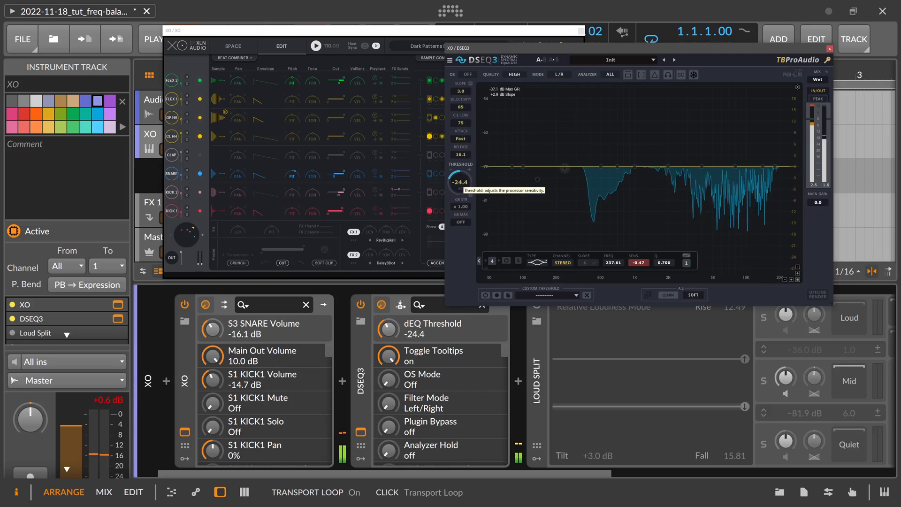
{"action": "left_click_drag", "start_coordinate": [458, 181], "coordinate": [459, 172]}
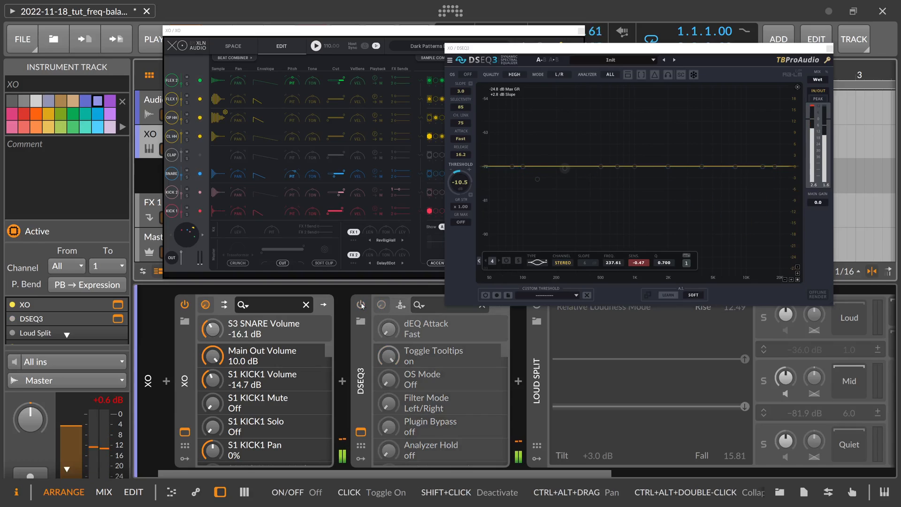
Toggle DSEQ3 on and off to compare, leaving it deactivated.
{"action": "left_click", "coordinate": [316, 46]}
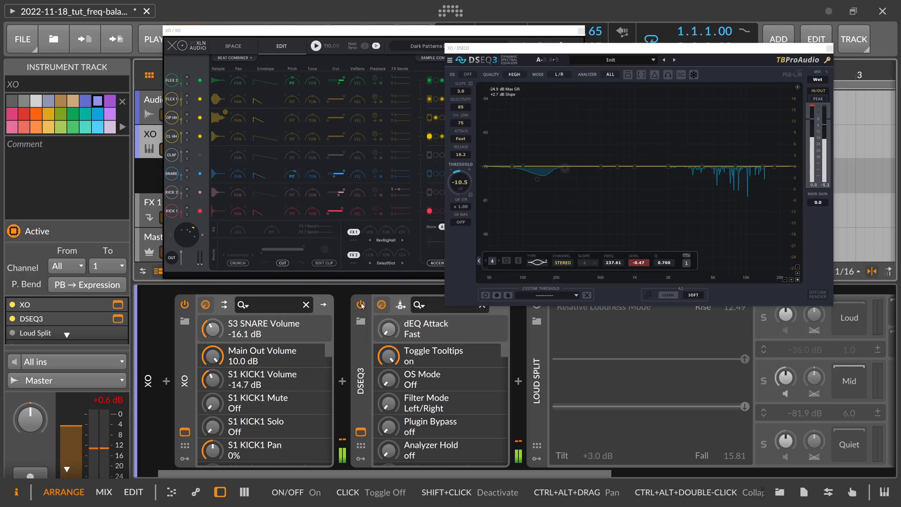
{"action": "left_click", "coordinate": [315, 45]}
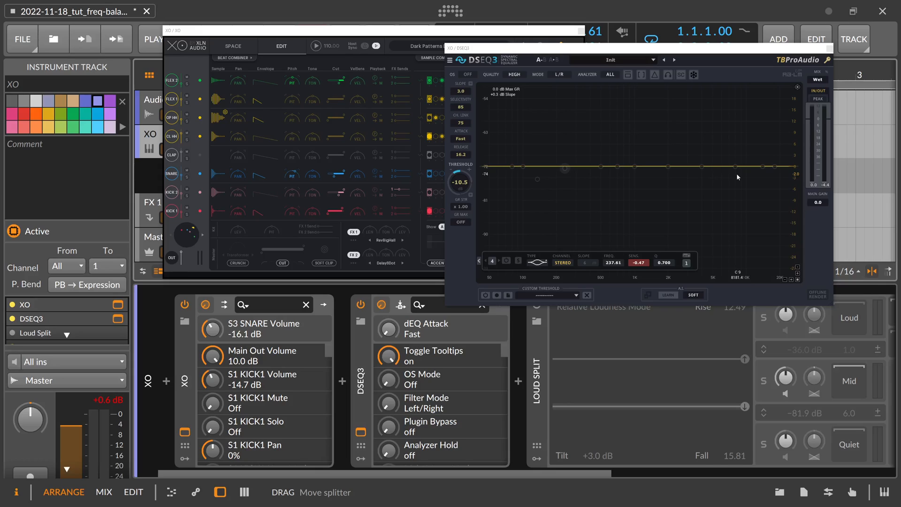
{"action": "mouse_move", "coordinate": [623, 138]}
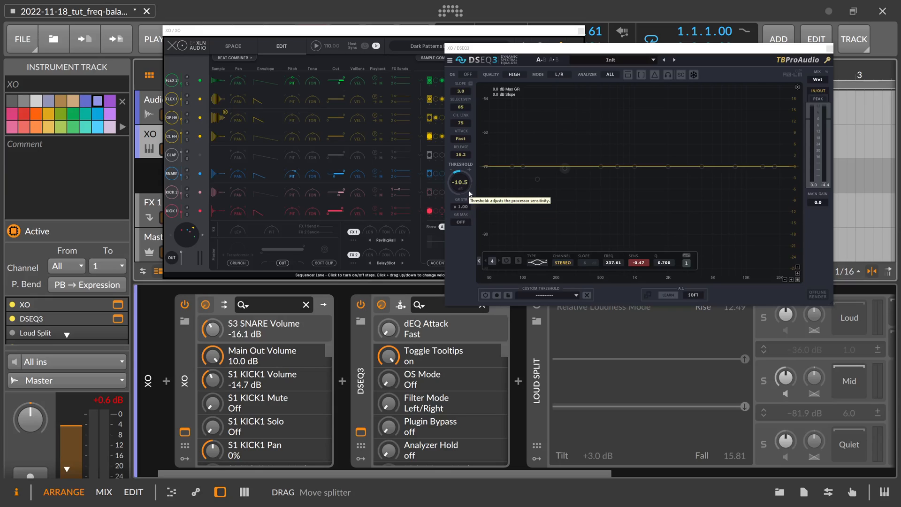
{"action": "mouse_move", "coordinate": [826, 61]}
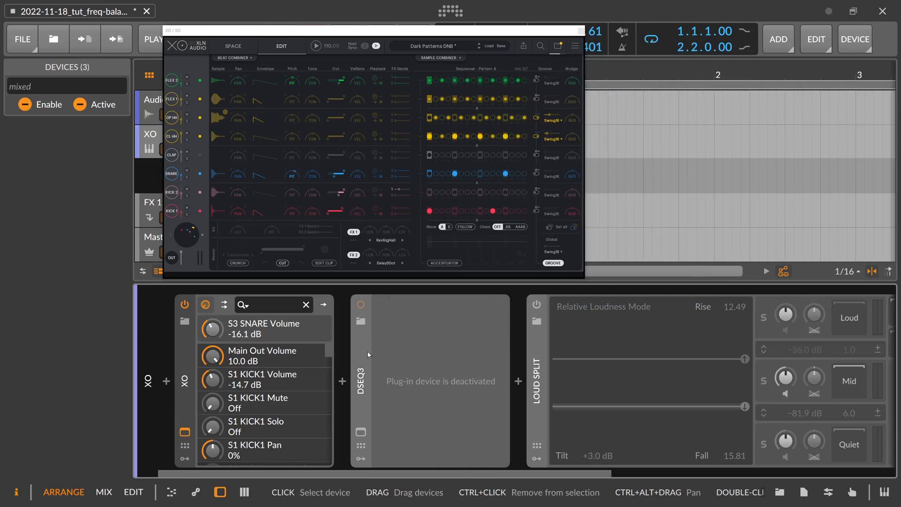
Move Loud Split's Loud threshold up and down, settling it at -41.8 dB.
{"action": "left_click", "coordinate": [398, 305]}
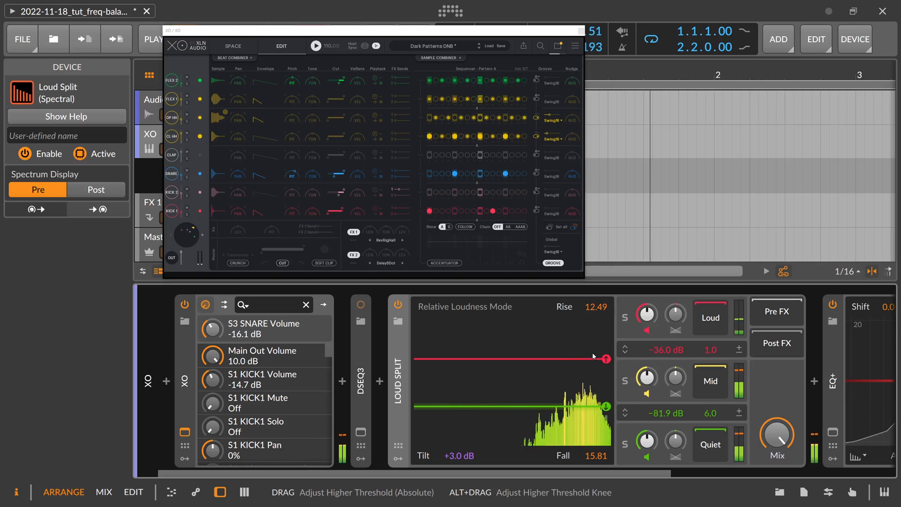
{"action": "left_click_drag", "start_coordinate": [605, 356], "coordinate": [578, 363]}
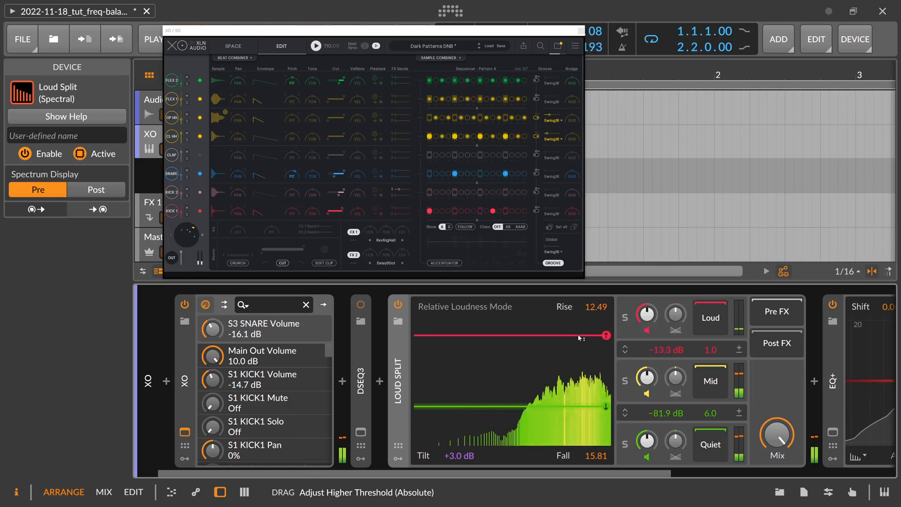
{"action": "left_click_drag", "start_coordinate": [579, 337], "coordinate": [627, 353]}
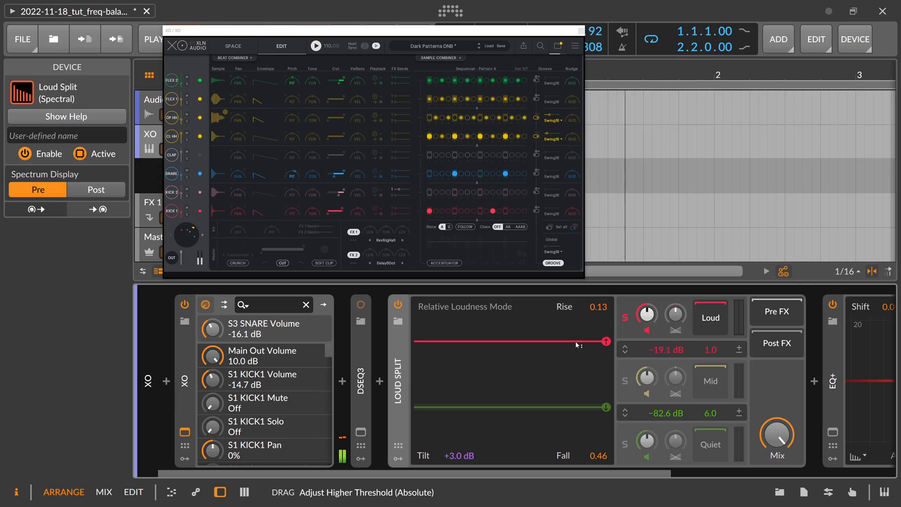
{"action": "left_click_drag", "start_coordinate": [605, 342], "coordinate": [605, 353]}
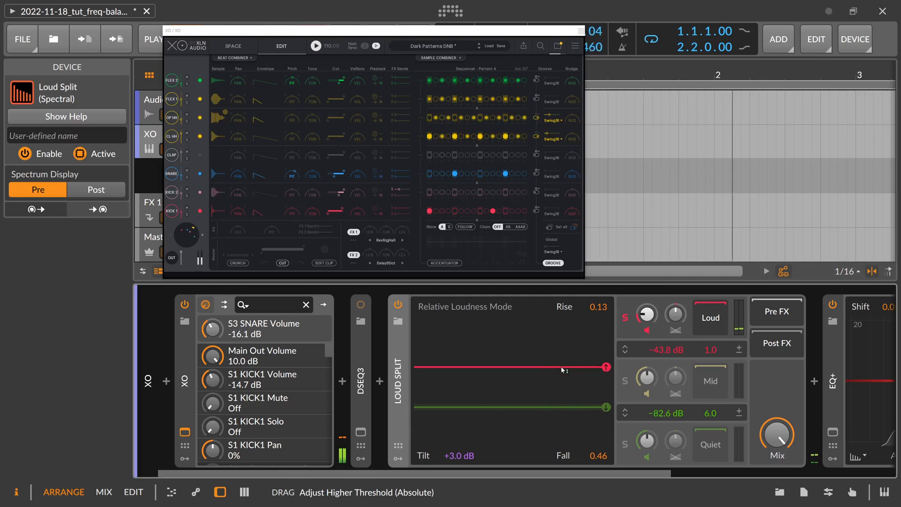
{"action": "left_click_drag", "start_coordinate": [607, 365], "coordinate": [606, 364]}
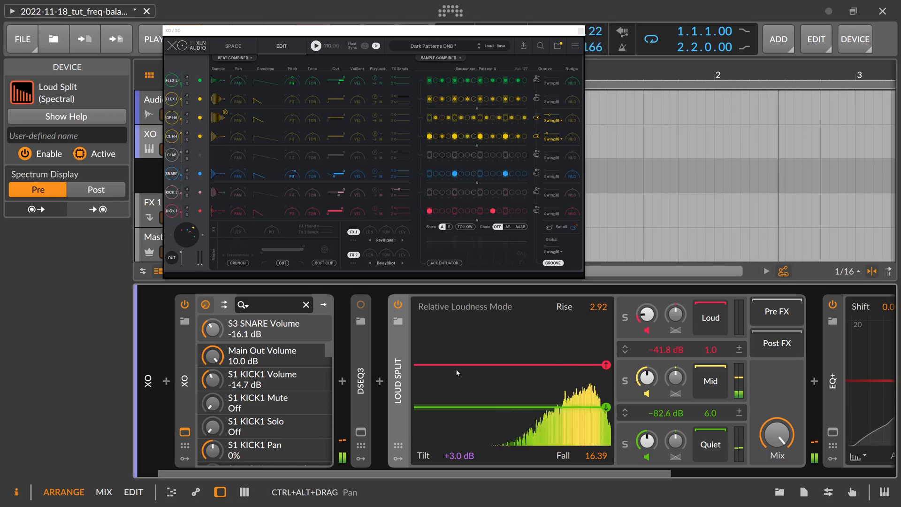
Lower Loud Split's Loud threshold slightly further to -44.2 dB.
{"action": "left_click_drag", "start_coordinate": [605, 365], "coordinate": [605, 376]}
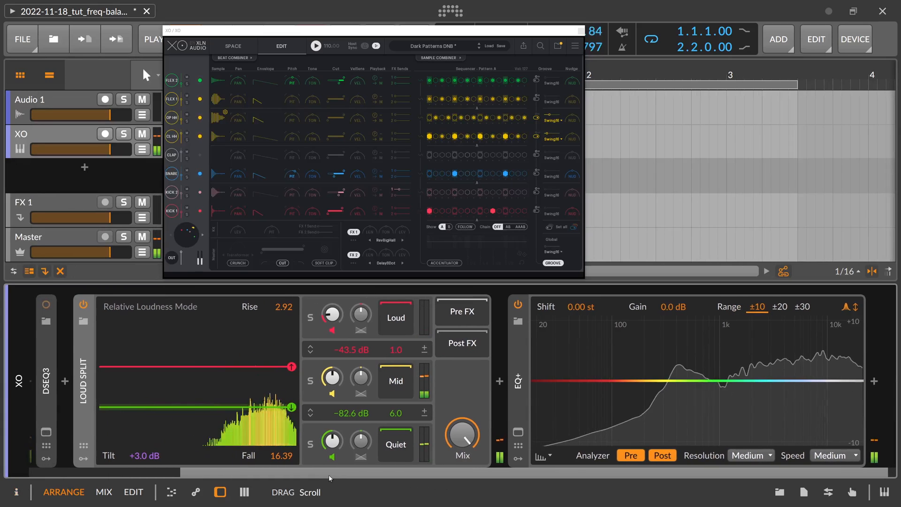
{"action": "left_click_drag", "start_coordinate": [290, 366], "coordinate": [288, 368]}
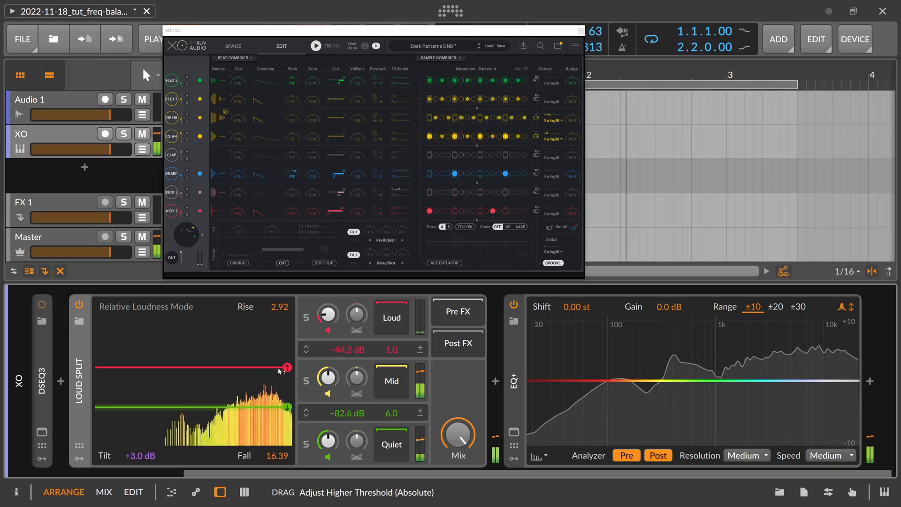